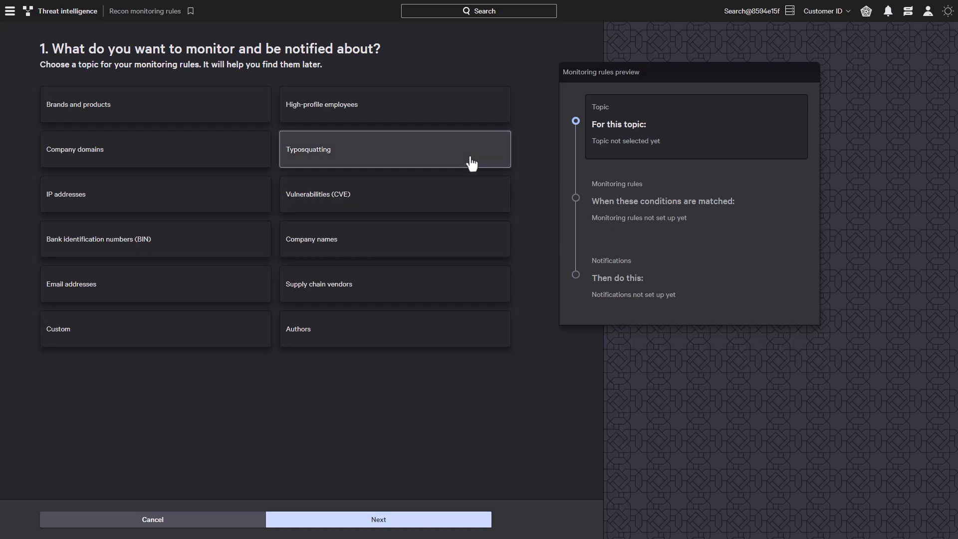
Step: Start a typosquatting rule named 'Widget' with High priority, restricted to Recon admins
left_click(378, 519)
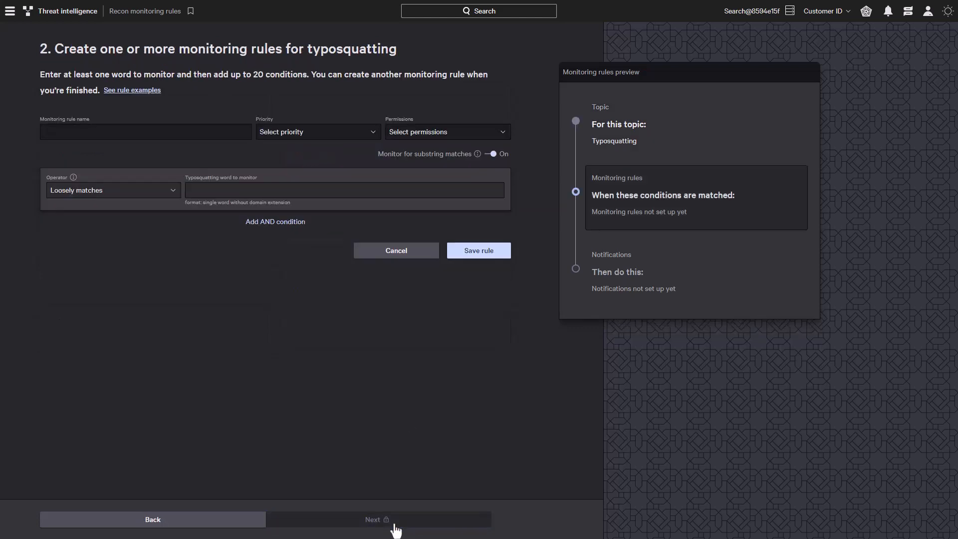
type("W")
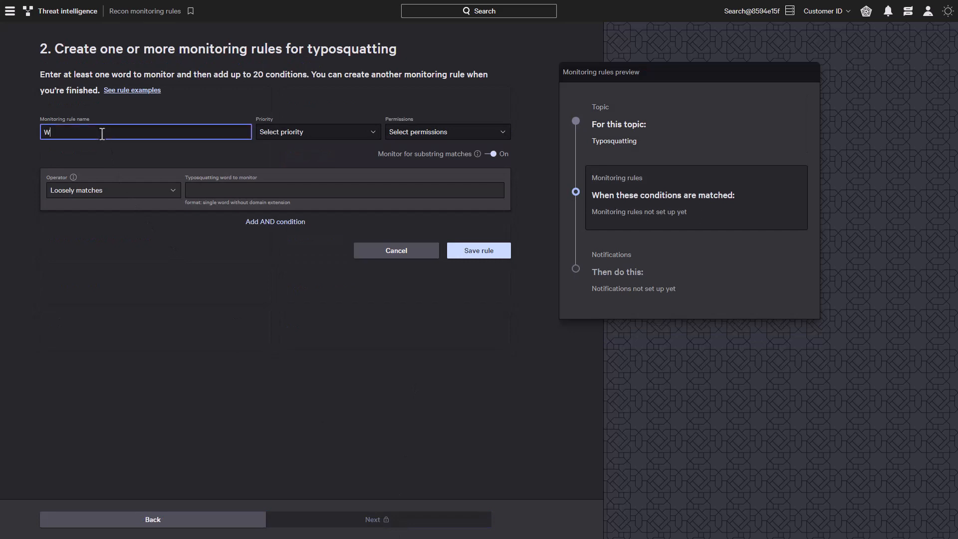
type("idget")
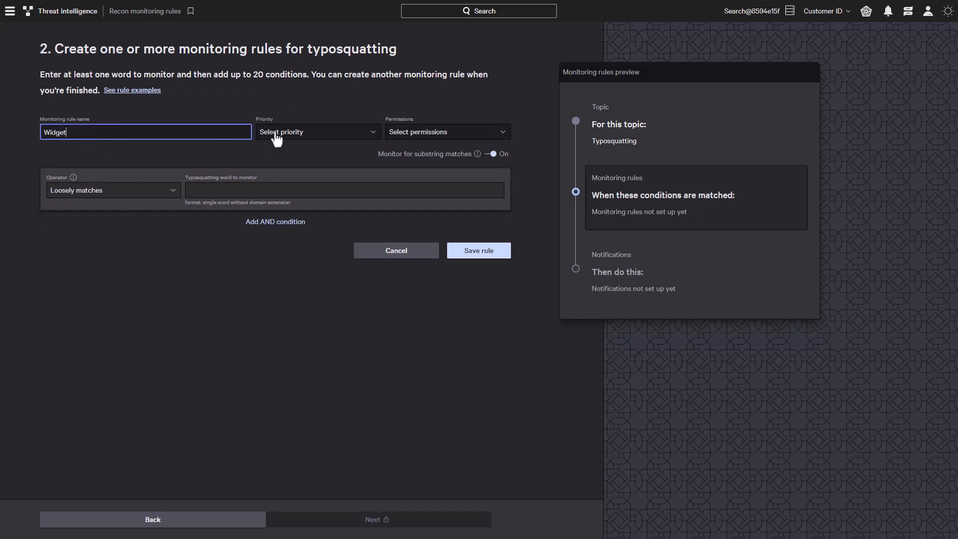
left_click(446, 131)
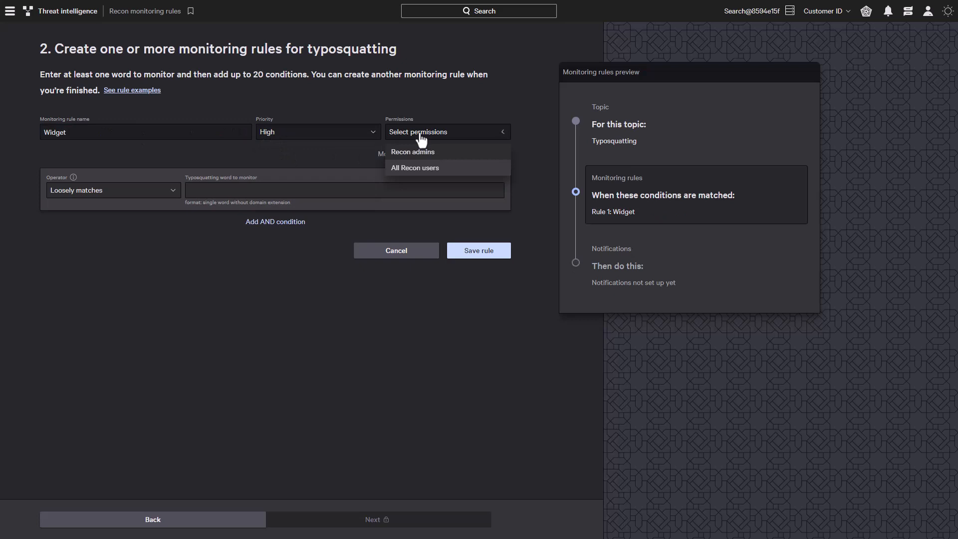
left_click(412, 151)
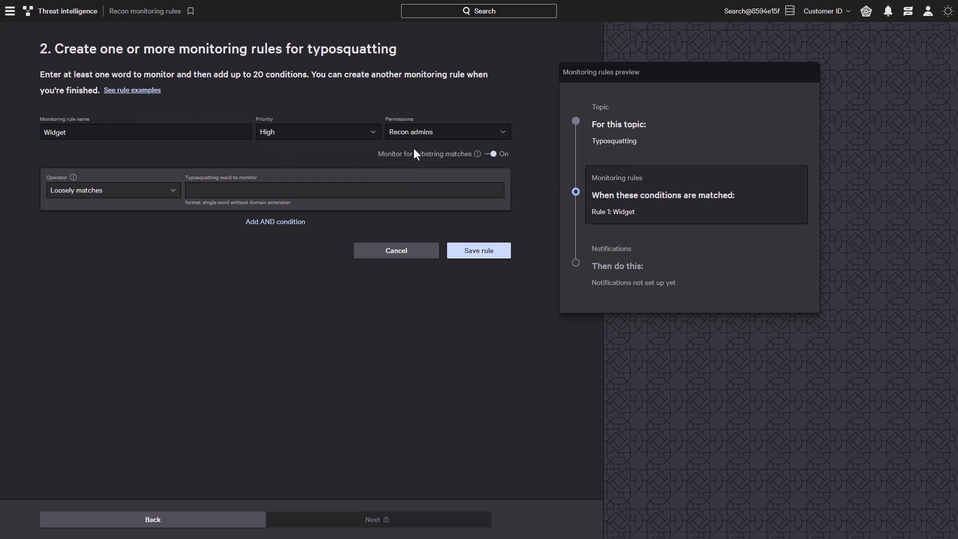
mouse_move(209, 162)
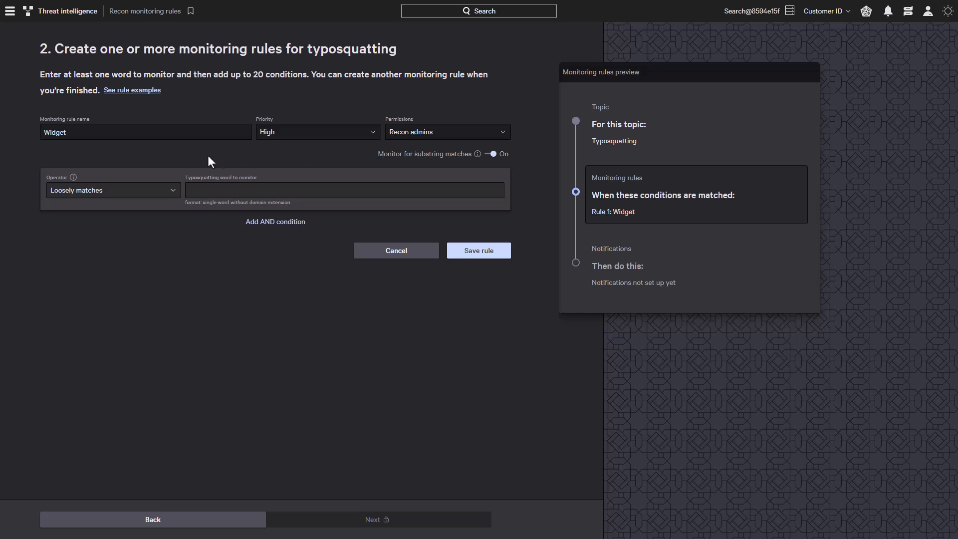
Step: Change the Widget rule's condition operator to Exactly matches
left_click(112, 190)
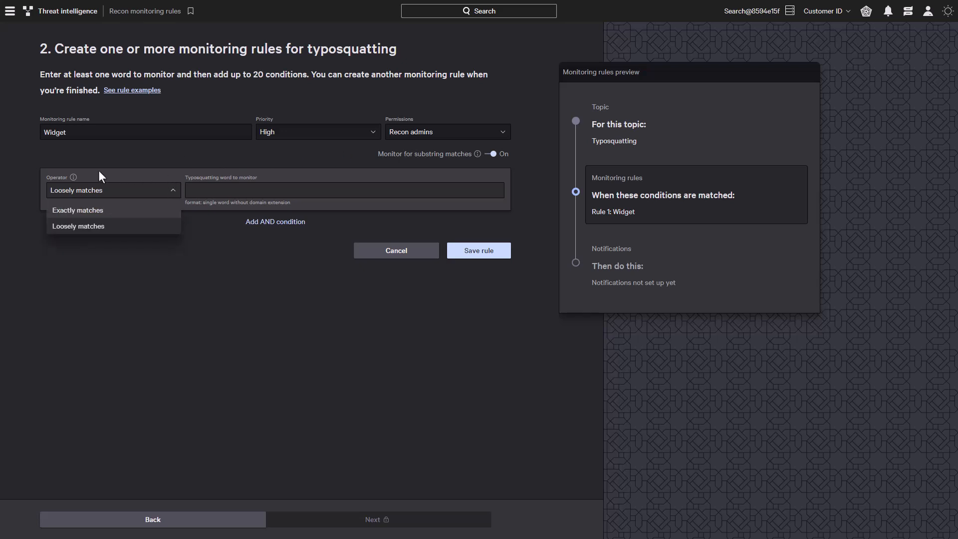
mouse_move(76, 177)
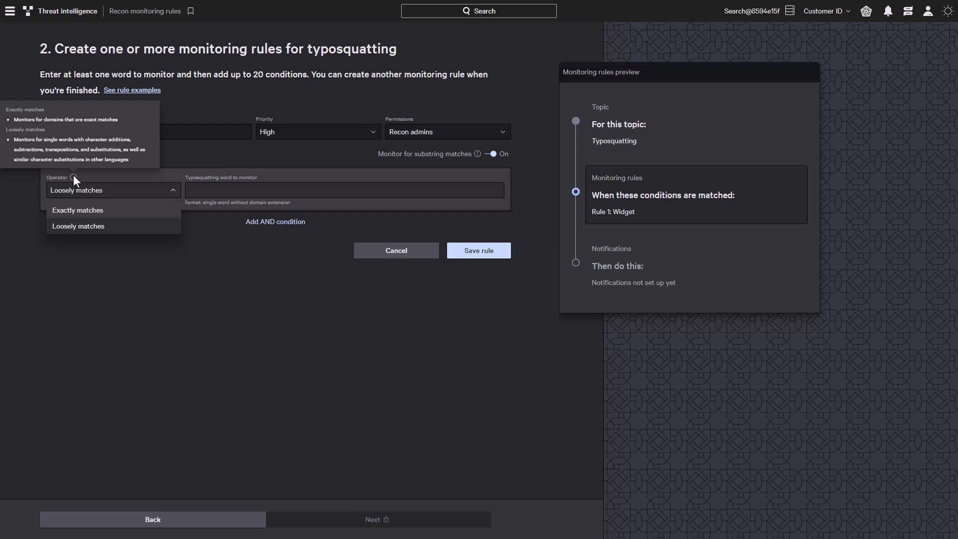
left_click(78, 210)
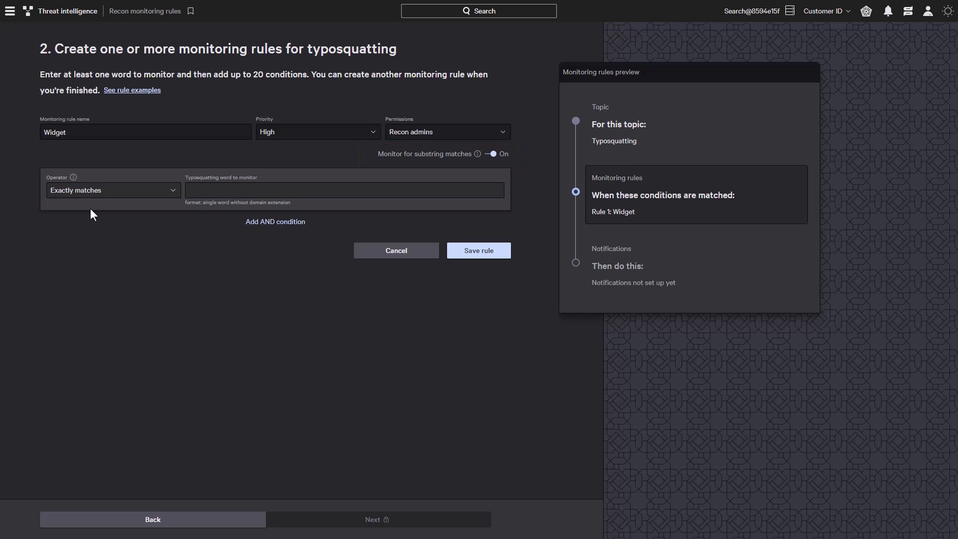
Step: Set the monitored word to 'widget', discard the extra AND condition, and save the rule
type("widg")
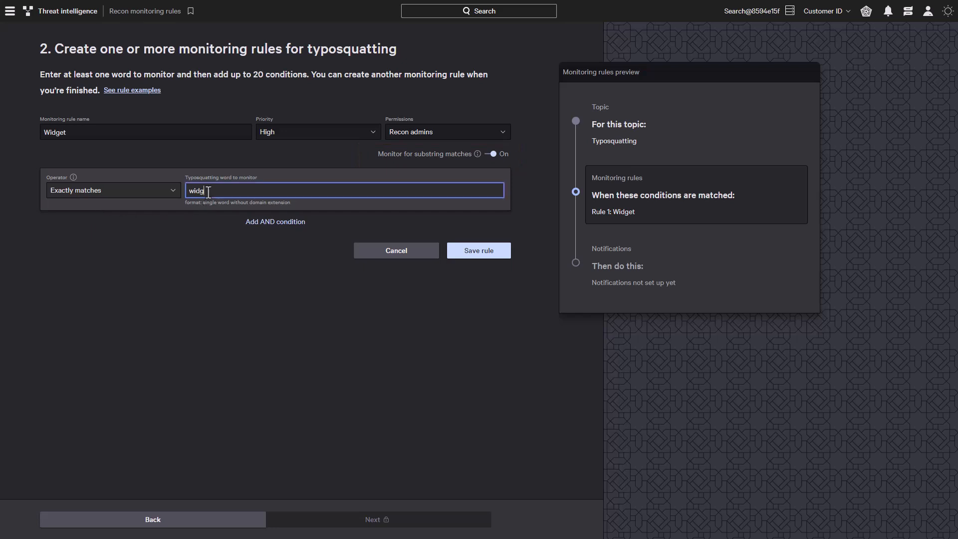
type("et")
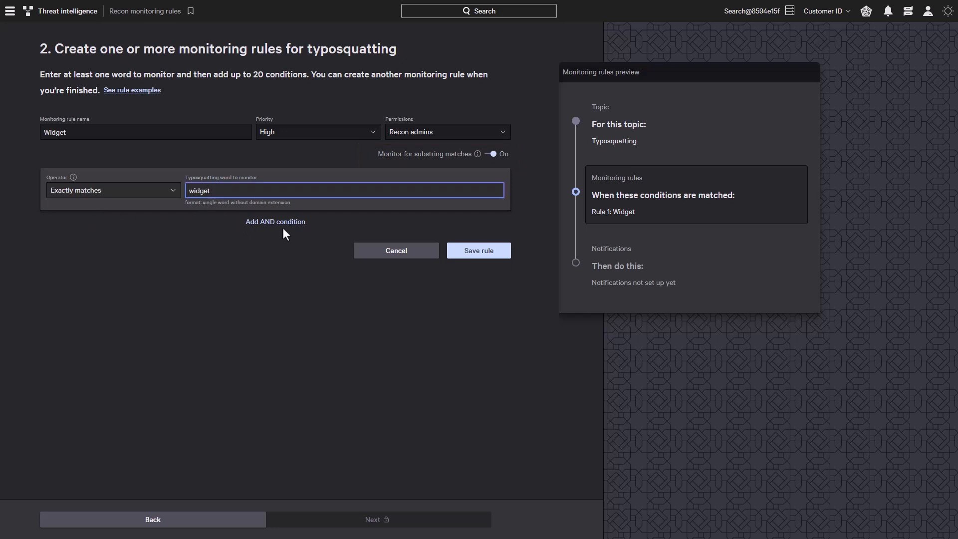
left_click(274, 221)
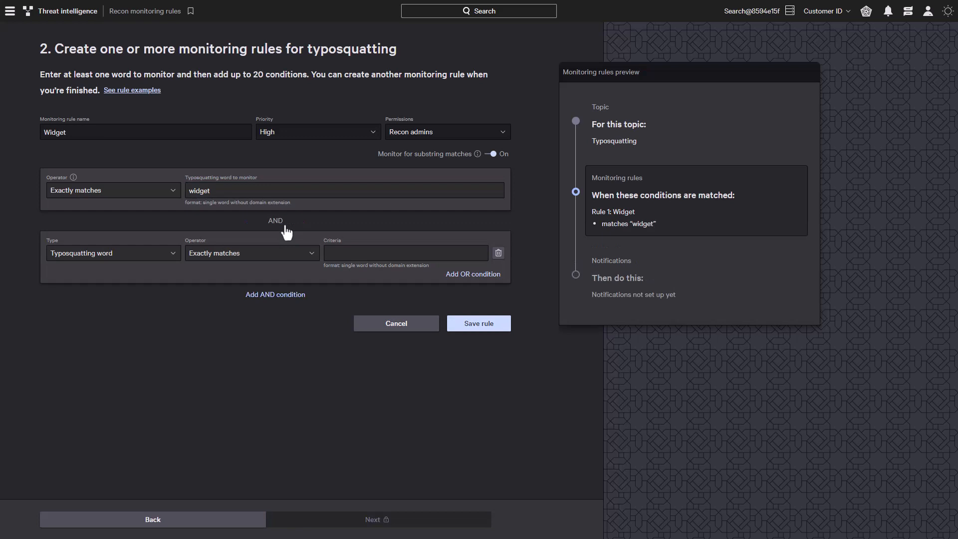
mouse_move(334, 240)
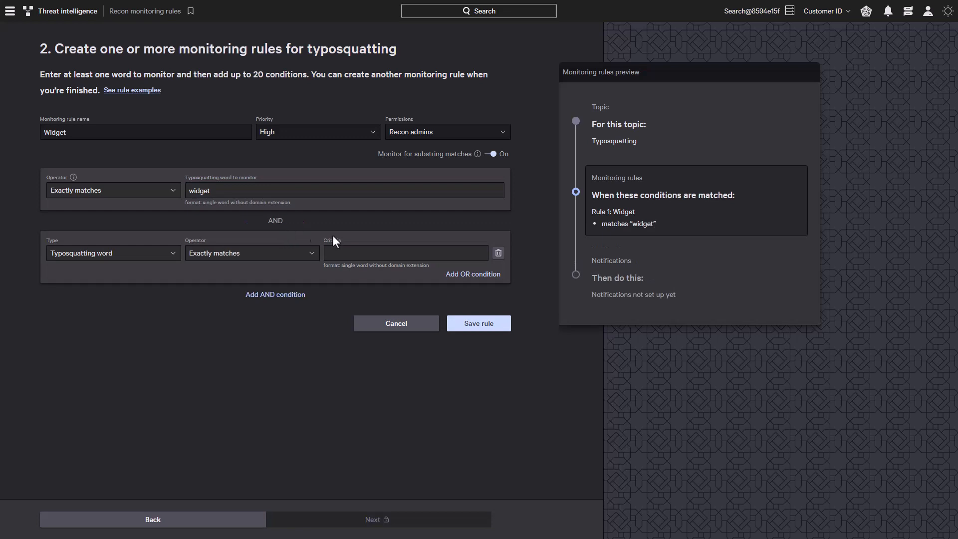
left_click(498, 252)
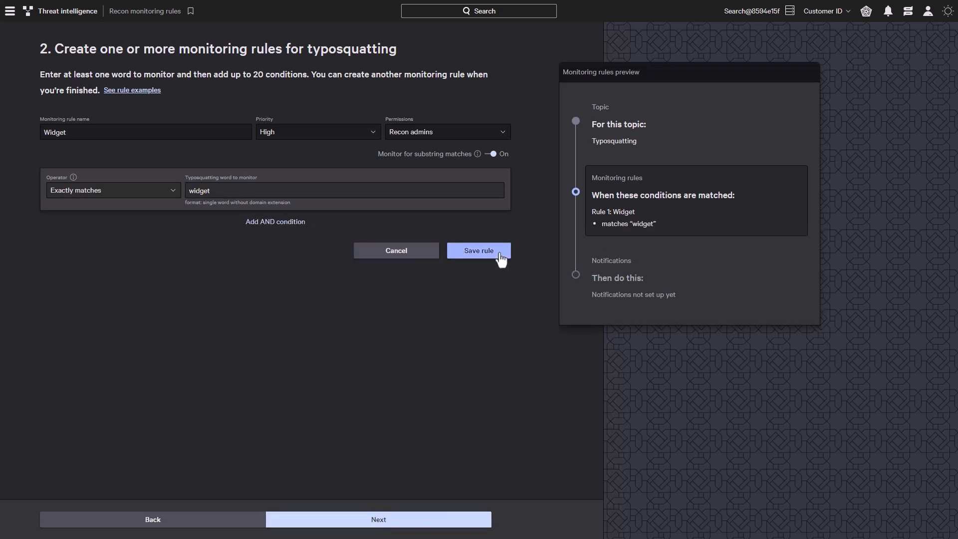
left_click(478, 251)
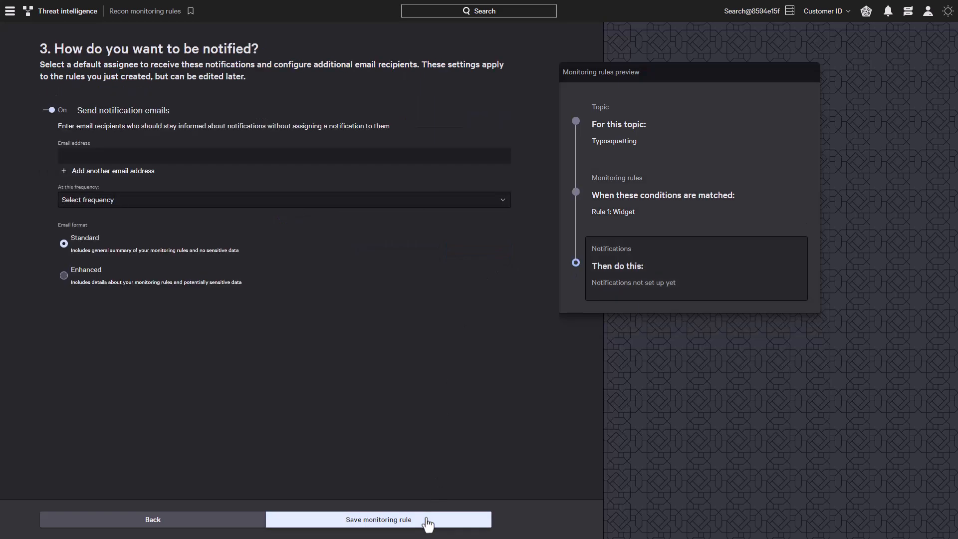
left_click(378, 519)
type("w")
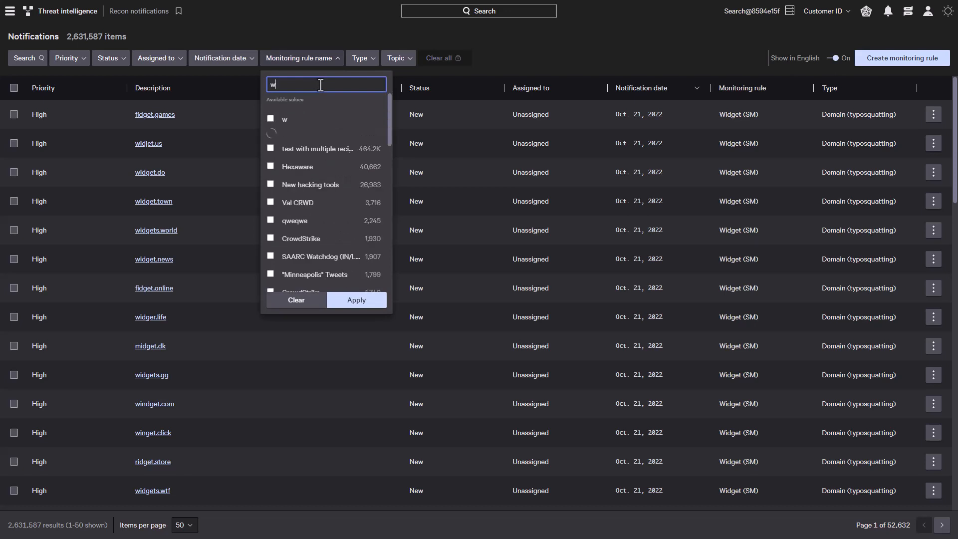
Step: Filter notifications by monitoring rule 'Widget (EM)' and scroll its 262 matched domains
type("idget")
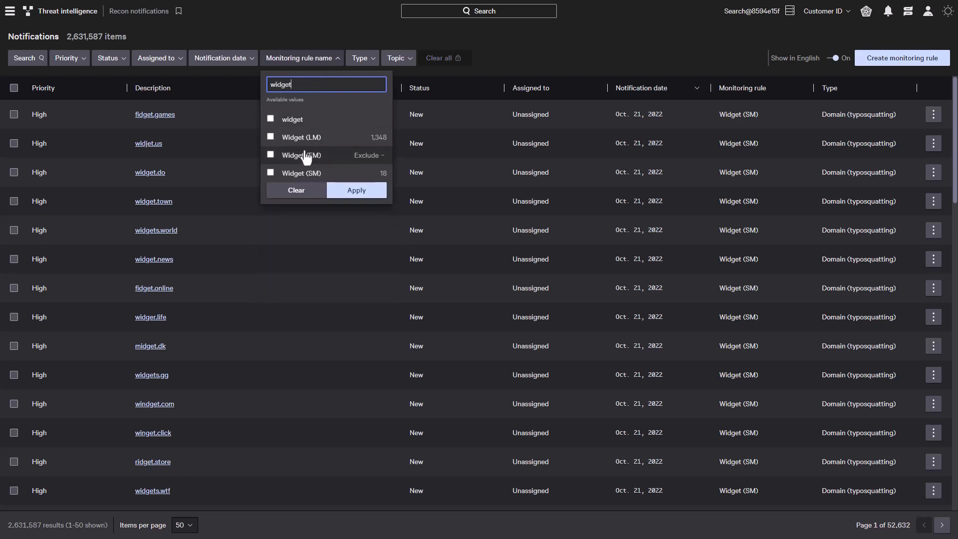
left_click(356, 190)
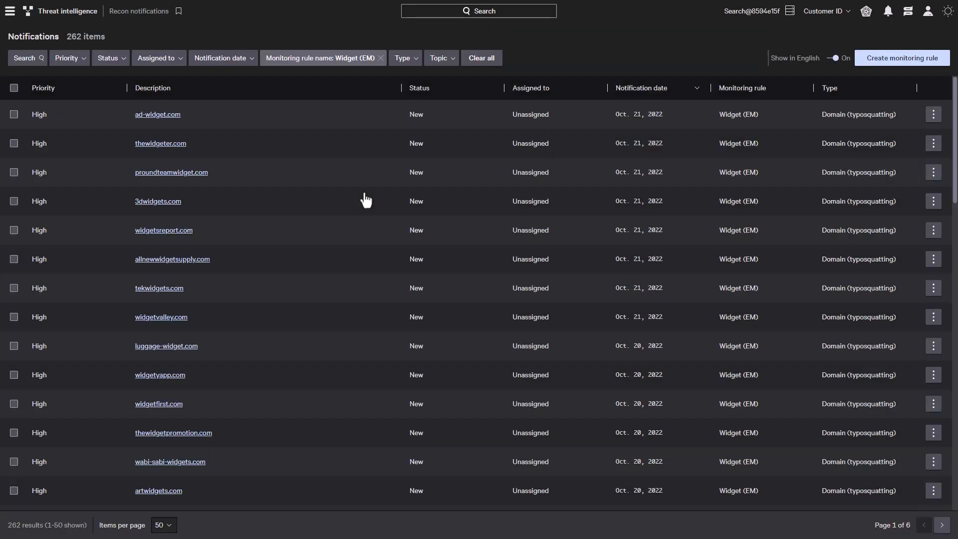
scroll("down", 3)
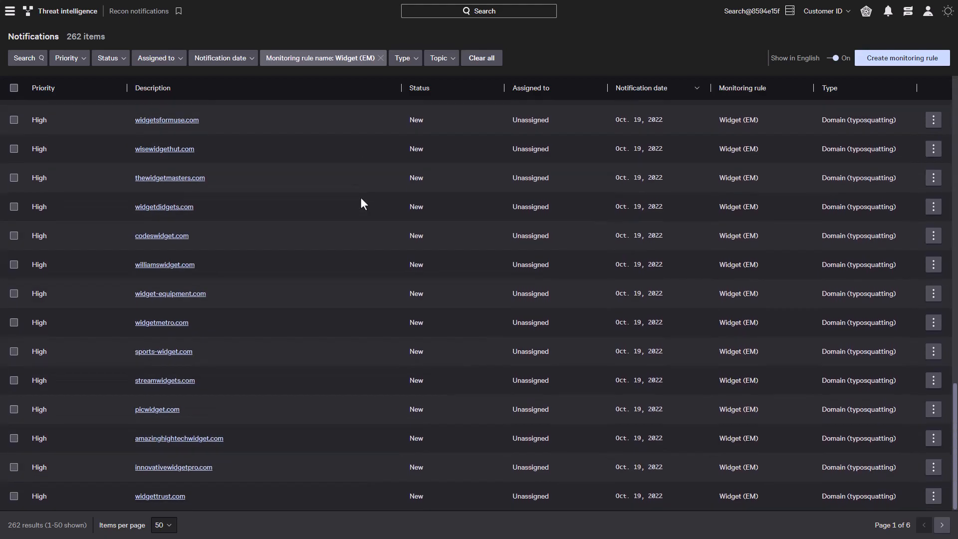
Step: Inspect widgettrust.com's latest domain info, rex.ns.cloudflare.com IPs and full Whois, then return to notifications
left_click(159, 495)
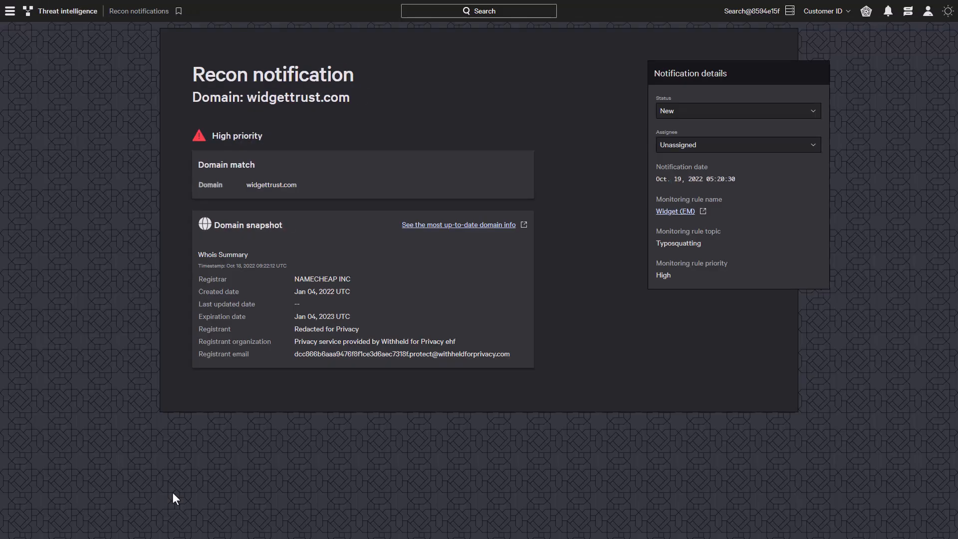
mouse_move(430, 234)
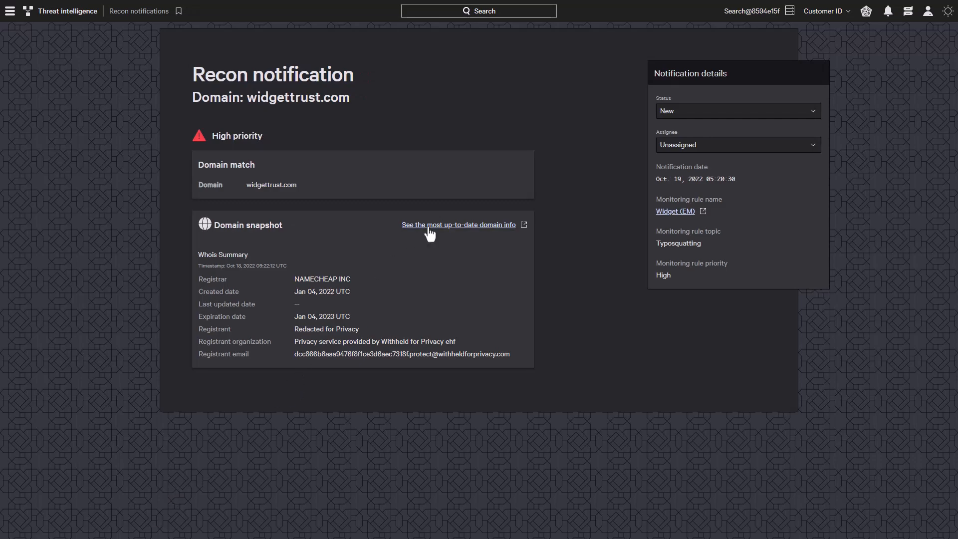
left_click(457, 224)
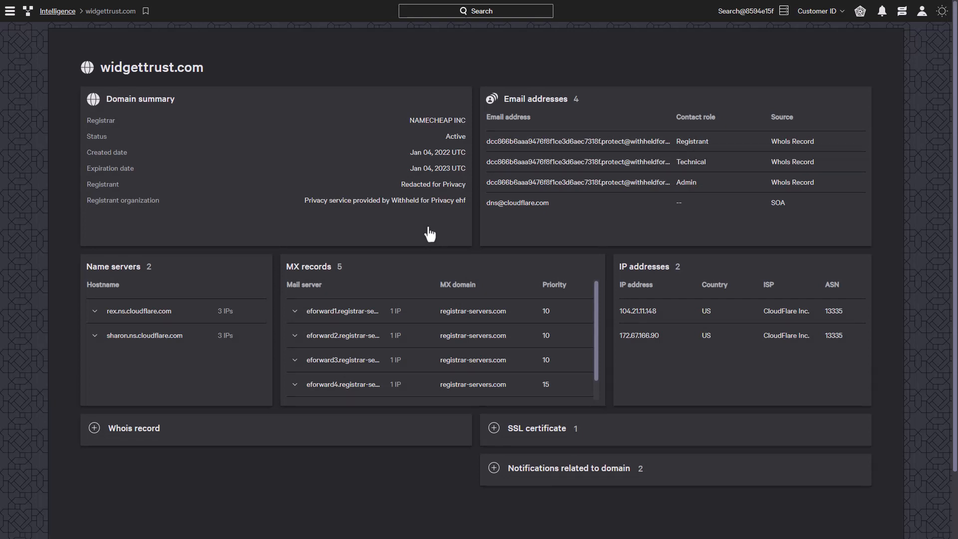
mouse_move(97, 319)
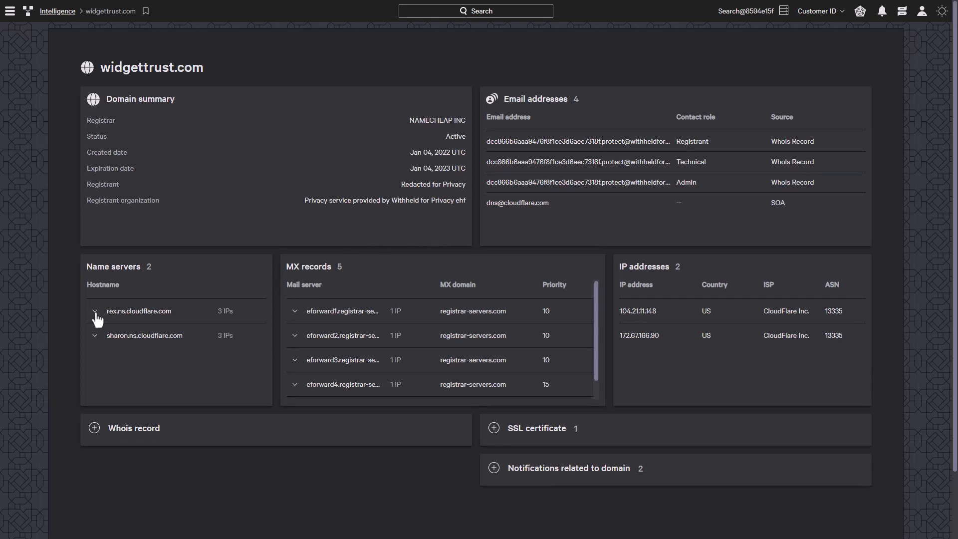
left_click(95, 310)
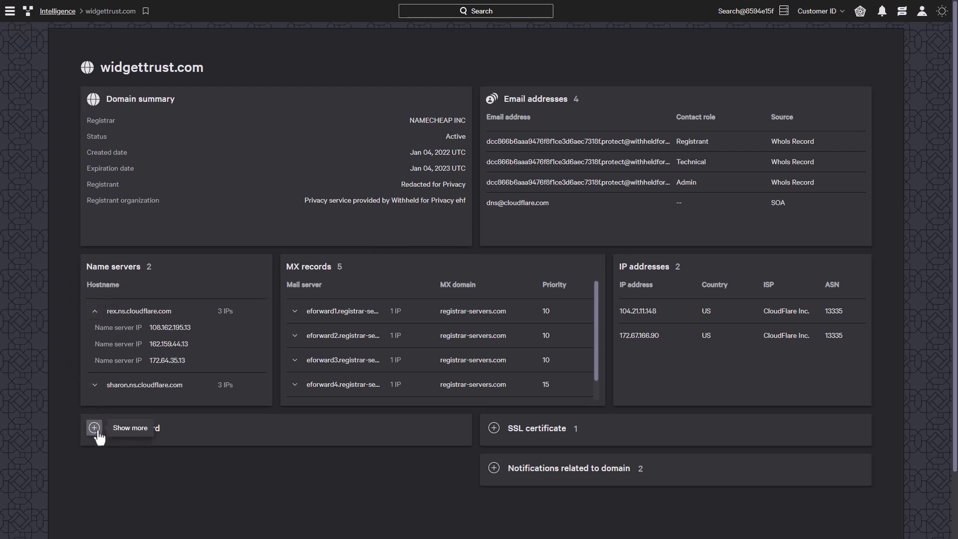
left_click(94, 427)
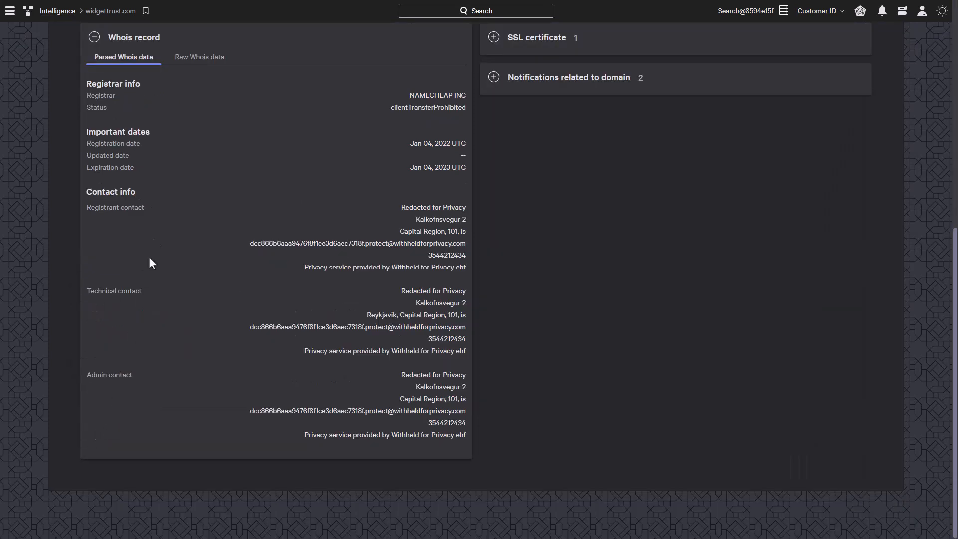
left_click(199, 57)
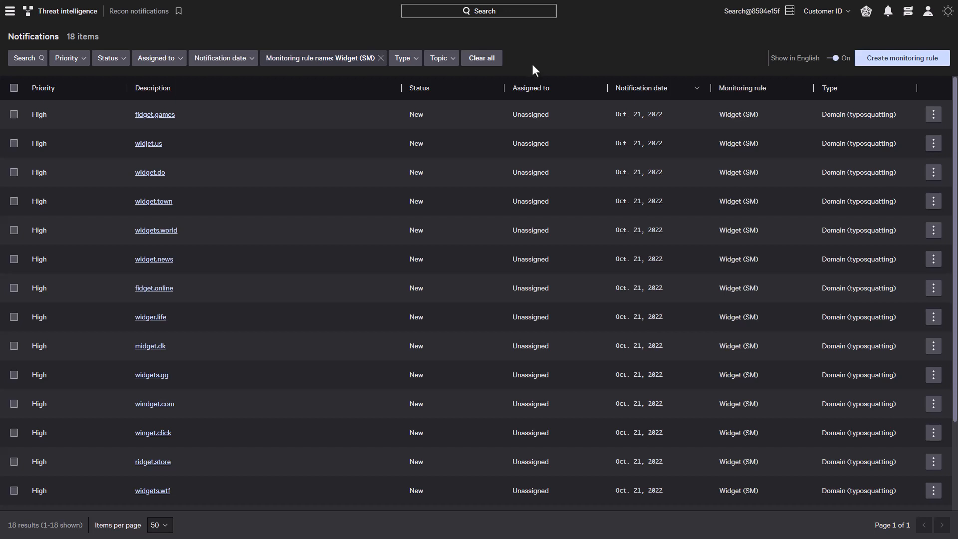
Step: Open the widget.town notification to view its Whois summary
left_click(153, 201)
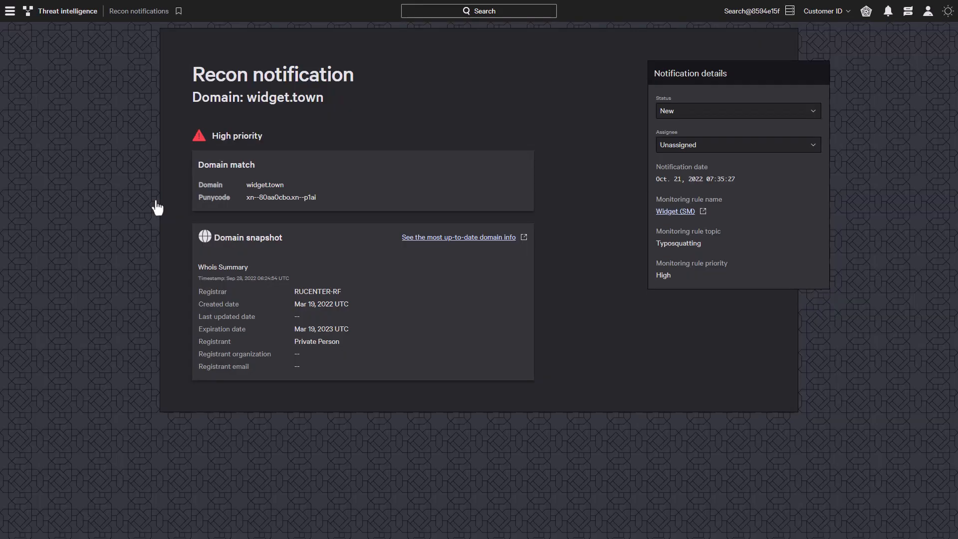